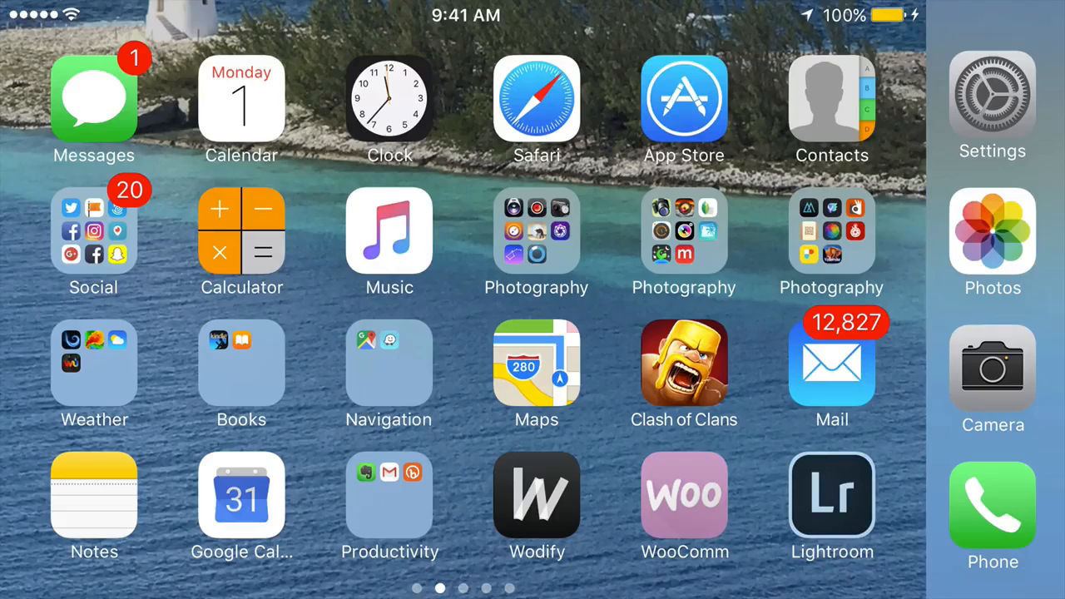
Step: Reveal Lightroom's quick-action menu with 3D Touch, then dismiss it
click(833, 496)
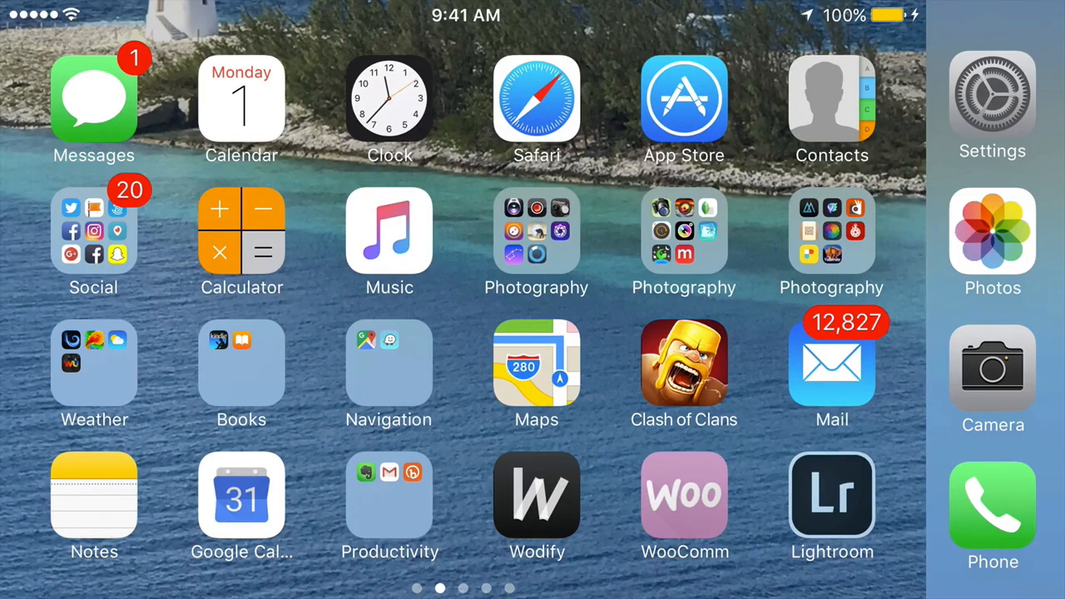
click(832, 496)
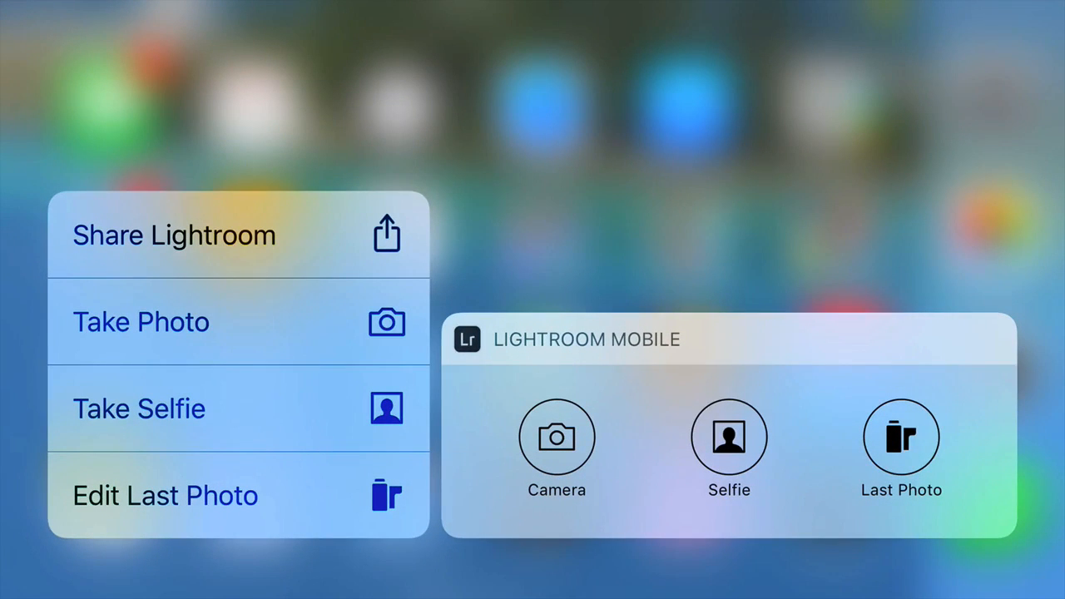
click(556, 436)
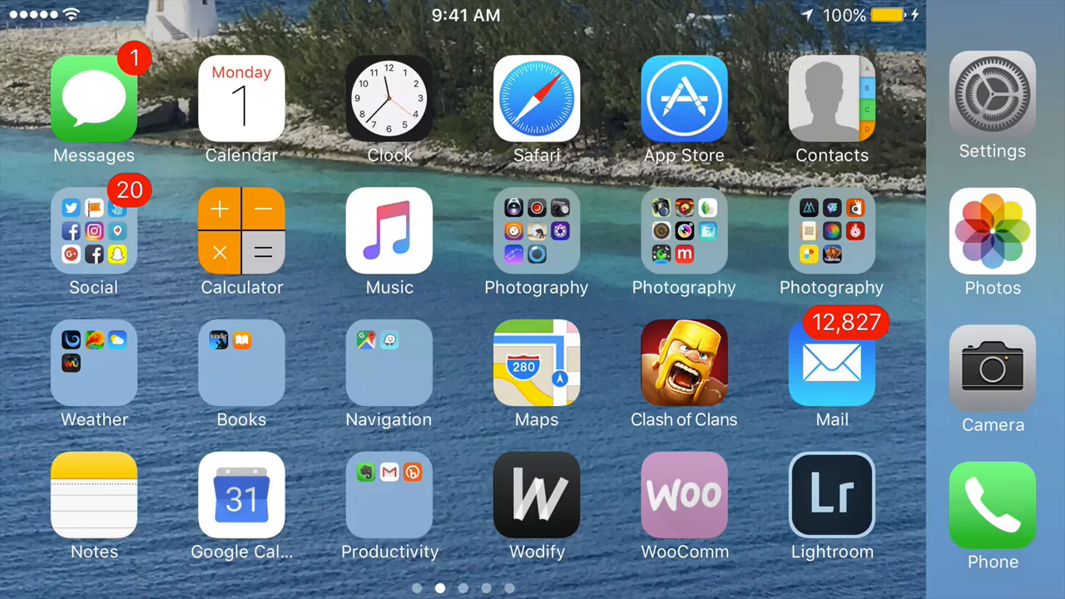
Step: Briefly launch Lightroom, return home and bring its quick actions up again
click(833, 496)
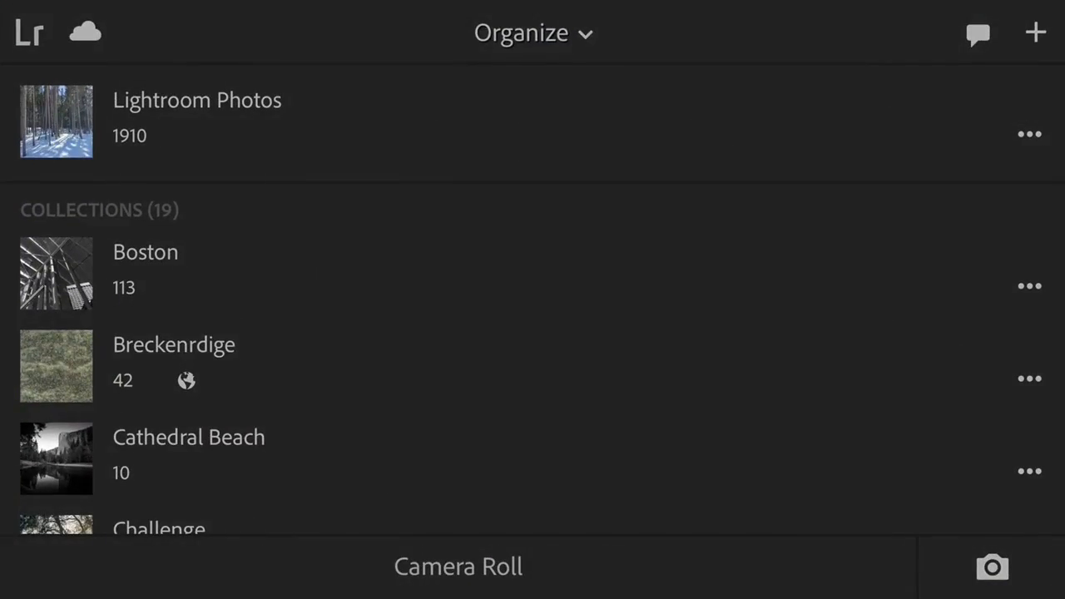
key(home)
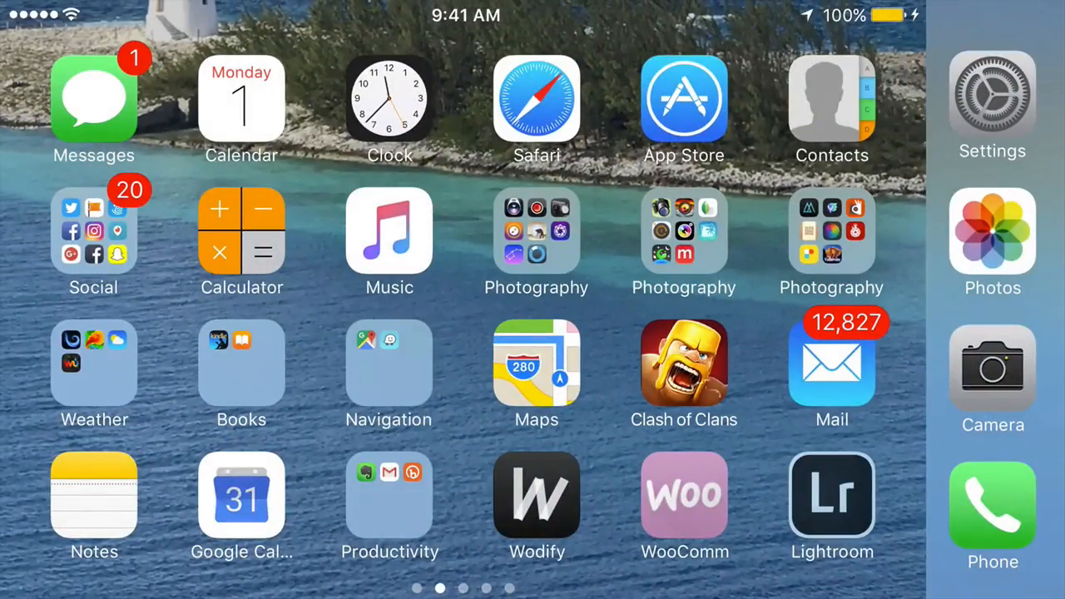
click(832, 496)
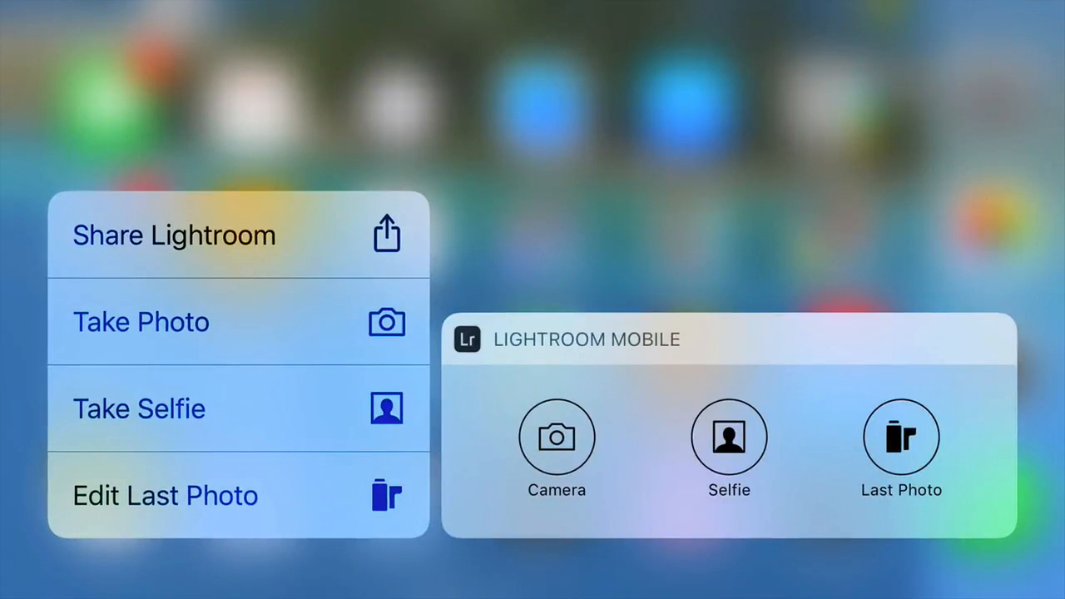